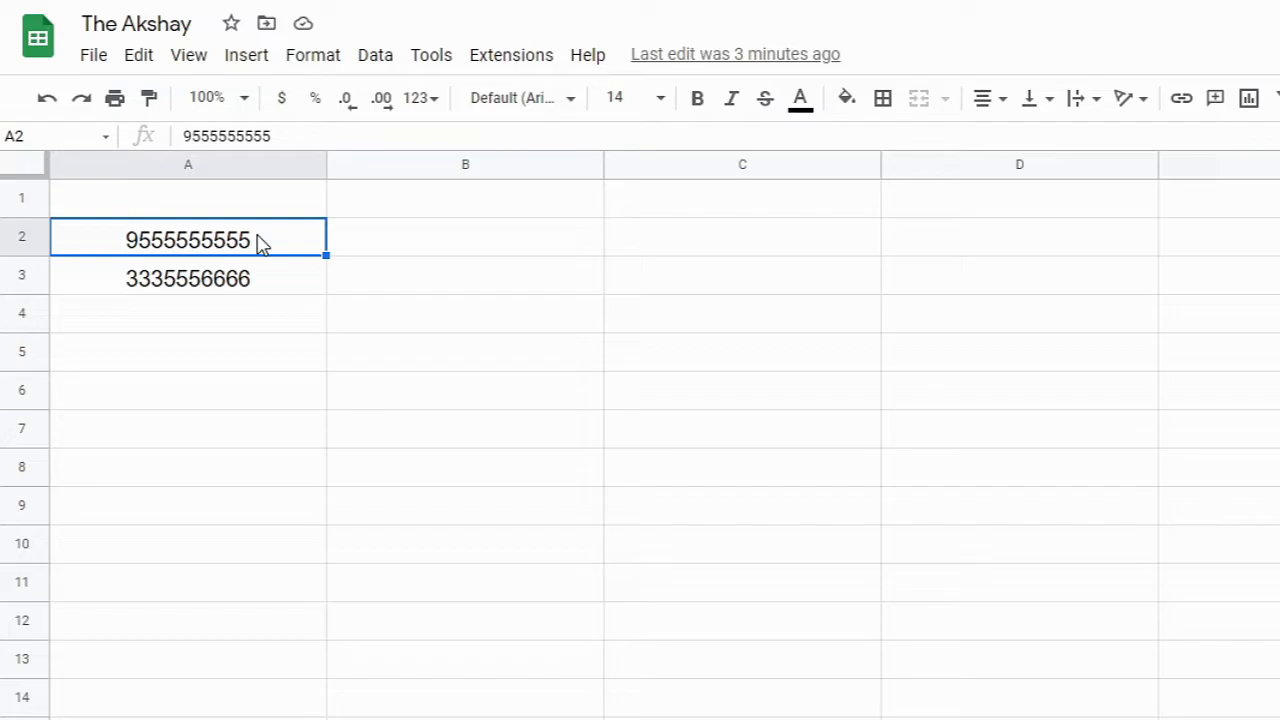
{"action": "mouse_move", "coordinate": [312, 56]}
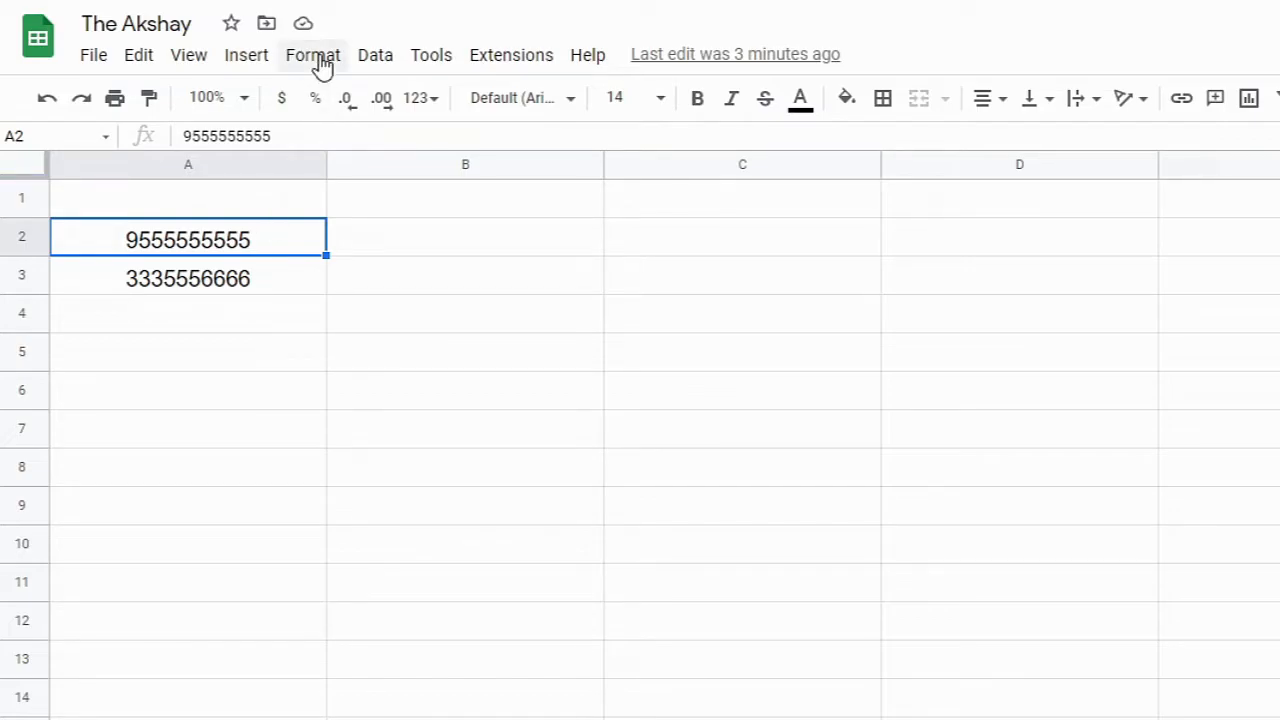
- Open the Custom number format dialog for the phone number in A2
{"action": "left_click", "coordinate": [312, 54]}
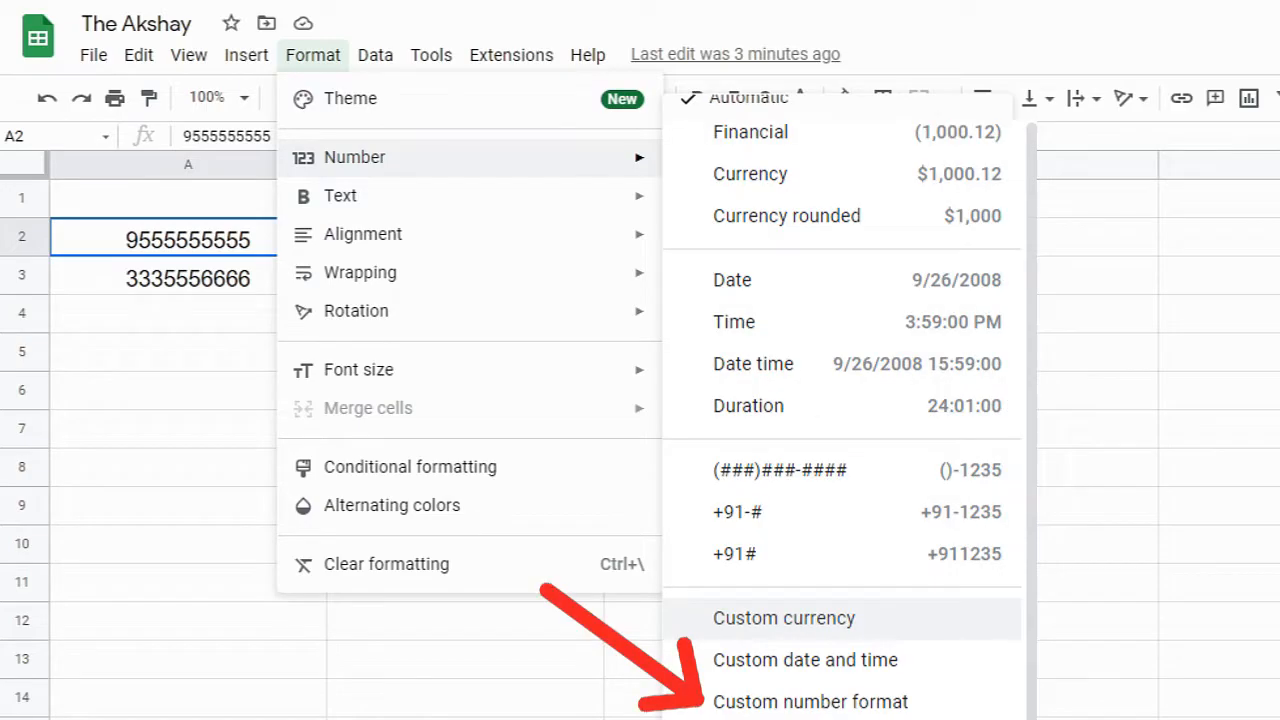
{"action": "left_click", "coordinate": [812, 700]}
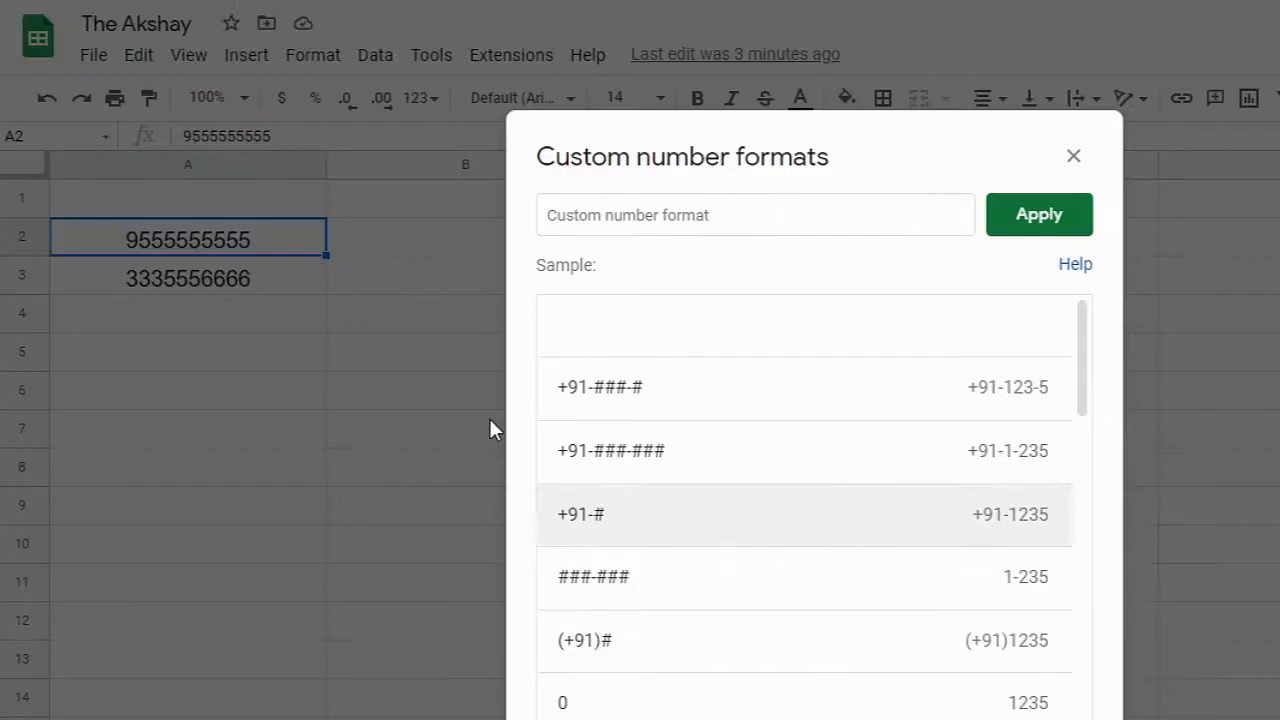
{"action": "left_click", "coordinate": [756, 216]}
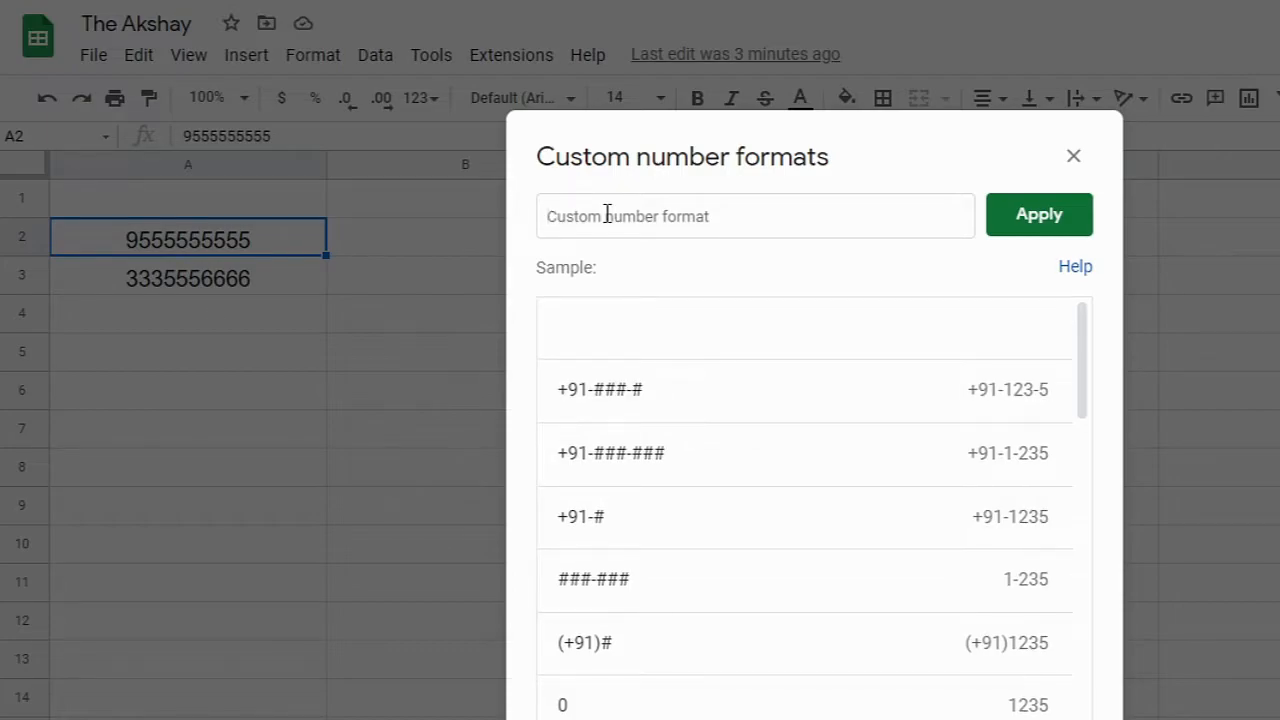
{"action": "type", "text": "+91#"}
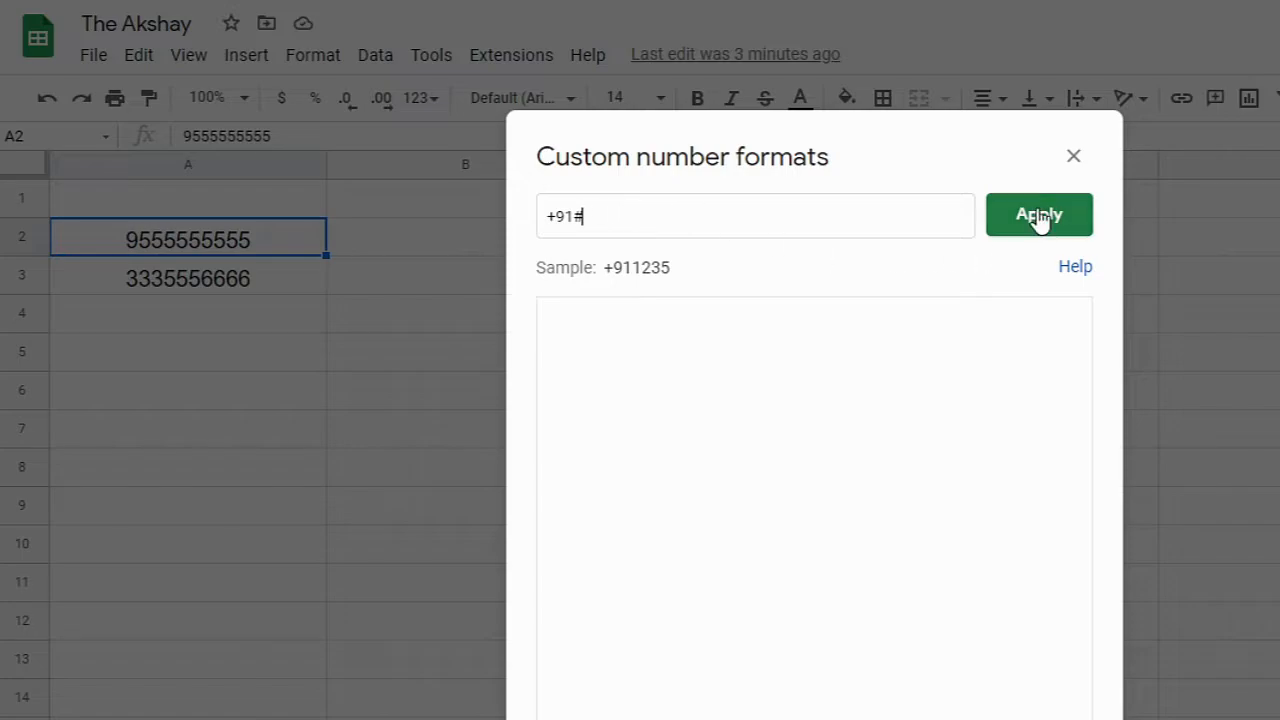
{"action": "left_click", "coordinate": [1038, 214]}
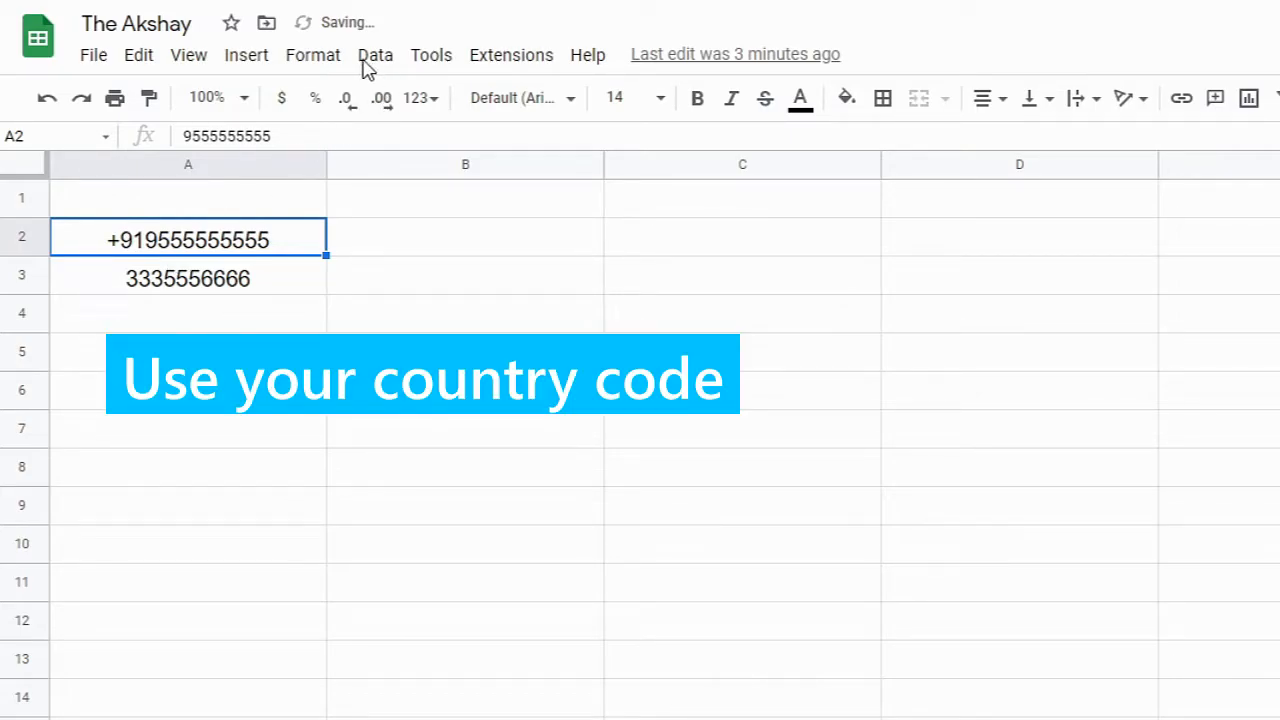
{"action": "mouse_move", "coordinate": [312, 60]}
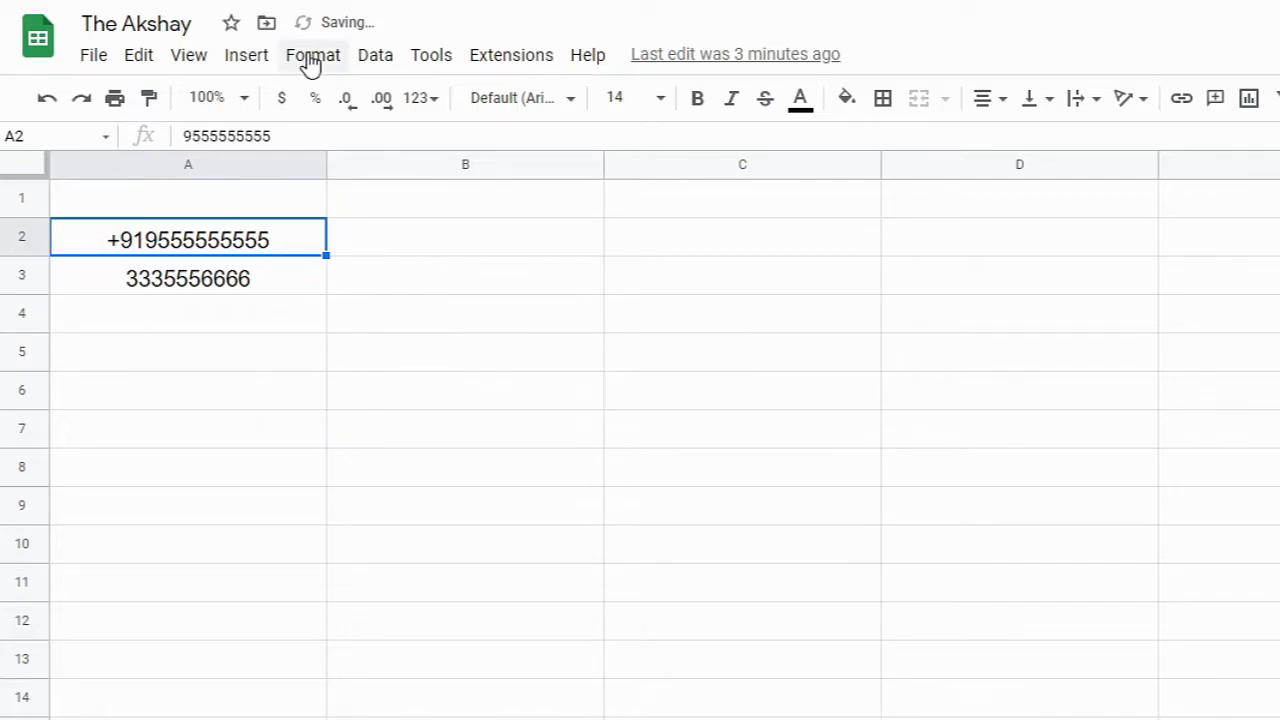
{"action": "left_click", "coordinate": [312, 54]}
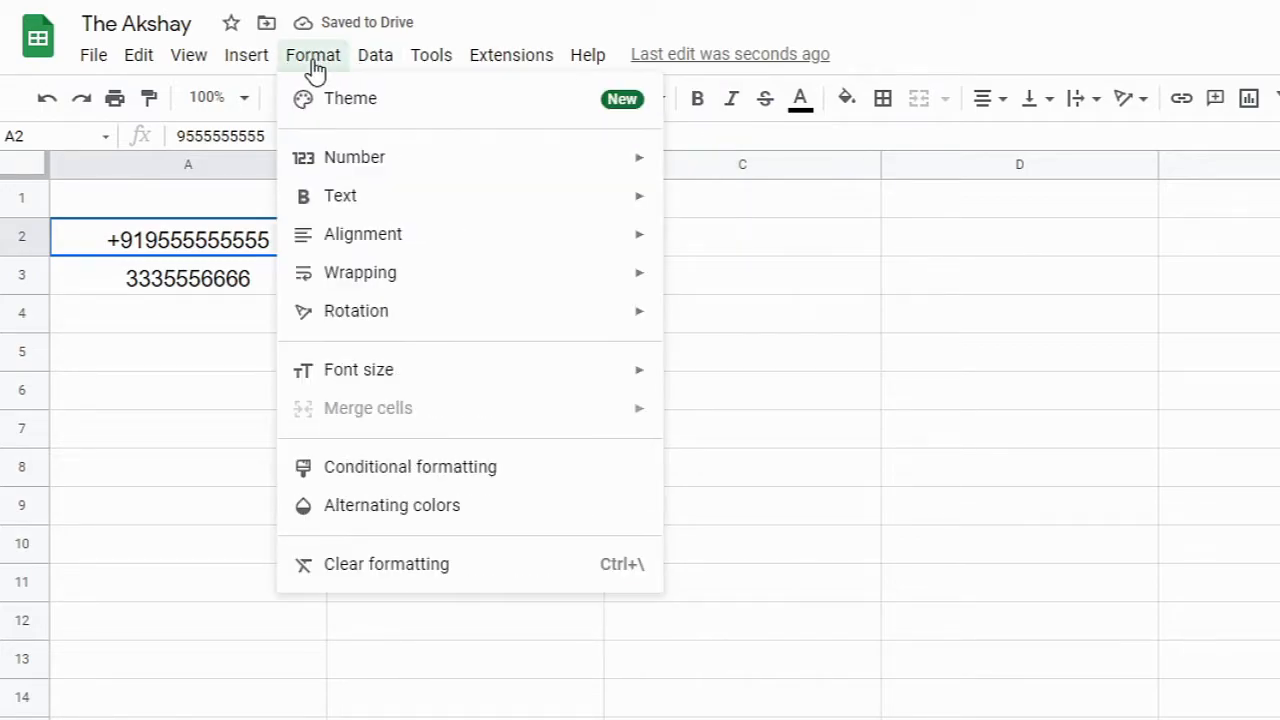
{"action": "mouse_move", "coordinate": [354, 156]}
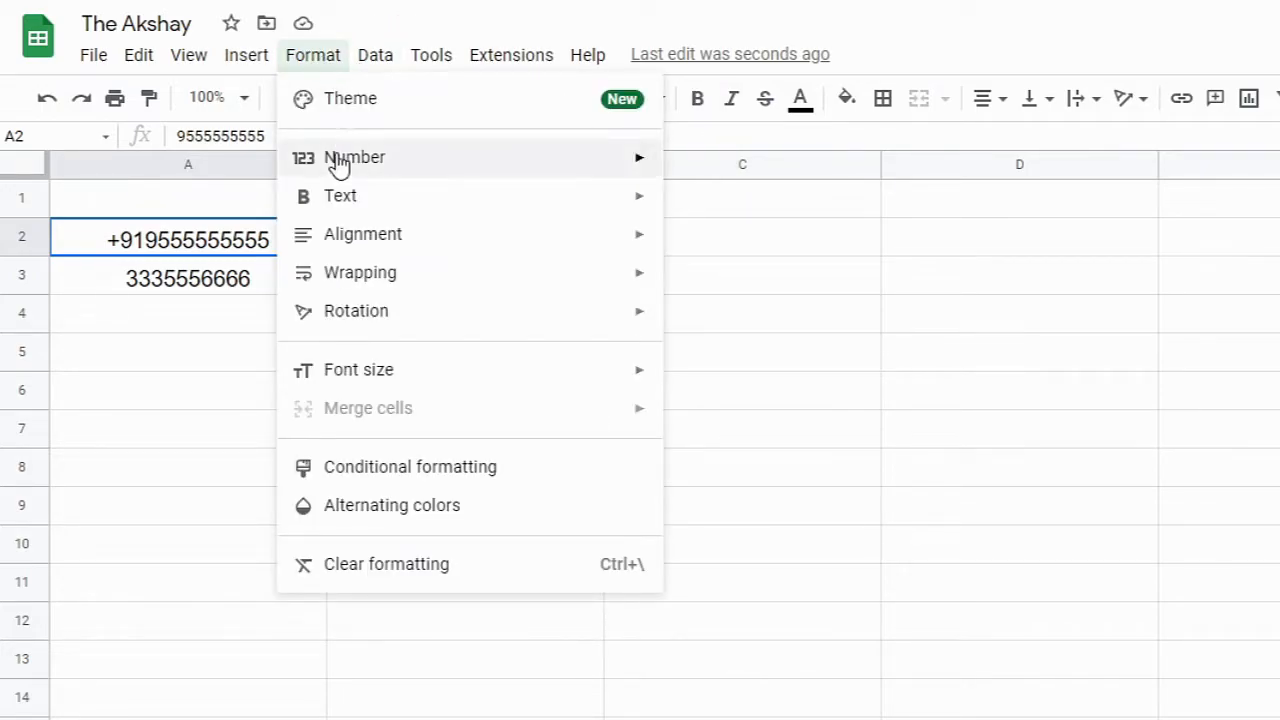
{"action": "left_click", "coordinate": [354, 156]}
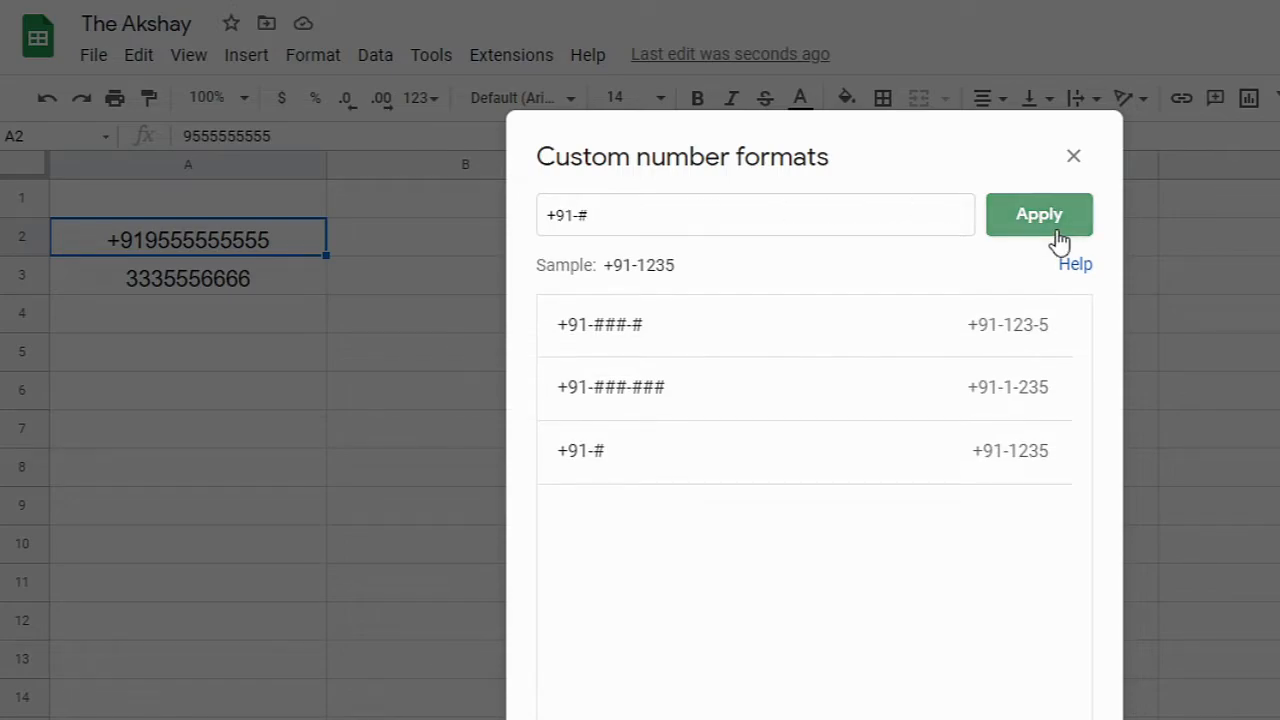
{"action": "left_click", "coordinate": [1038, 214]}
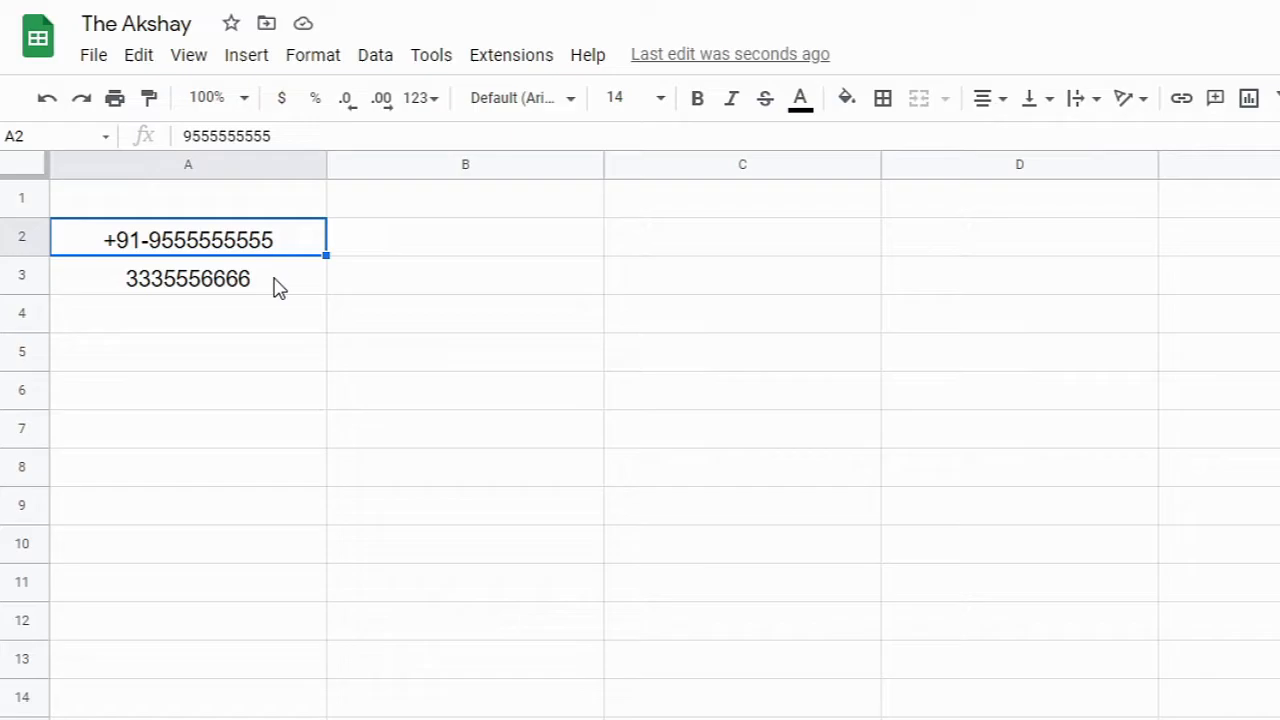
- Select A3 and open its Custom number format dialog
{"action": "left_click", "coordinate": [188, 278]}
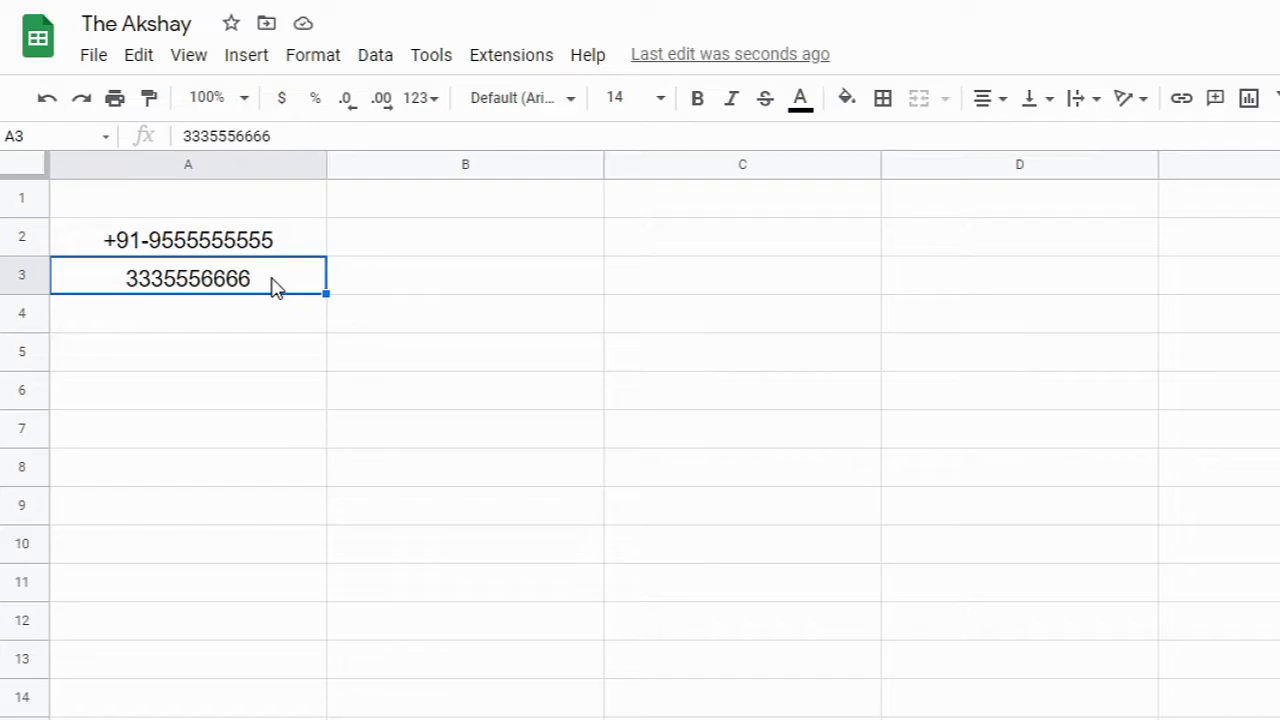
{"action": "mouse_move", "coordinate": [152, 288]}
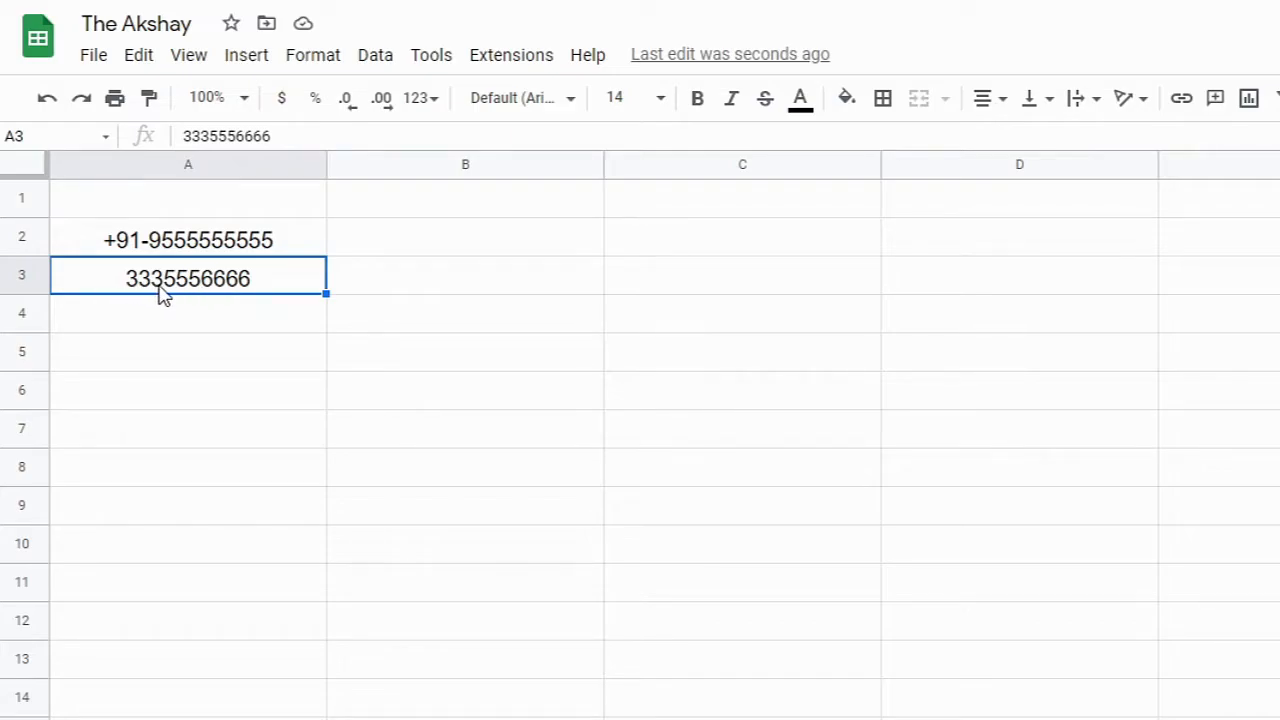
{"action": "mouse_move", "coordinate": [200, 300]}
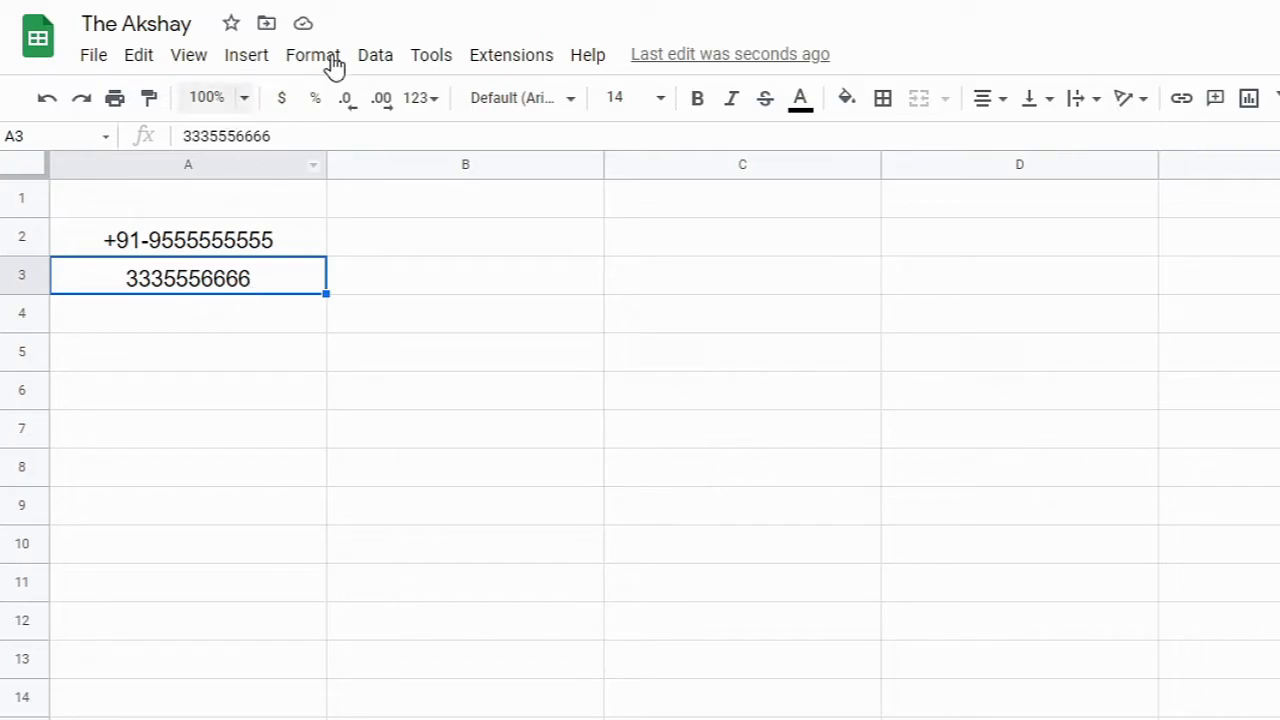
{"action": "left_click", "coordinate": [312, 54]}
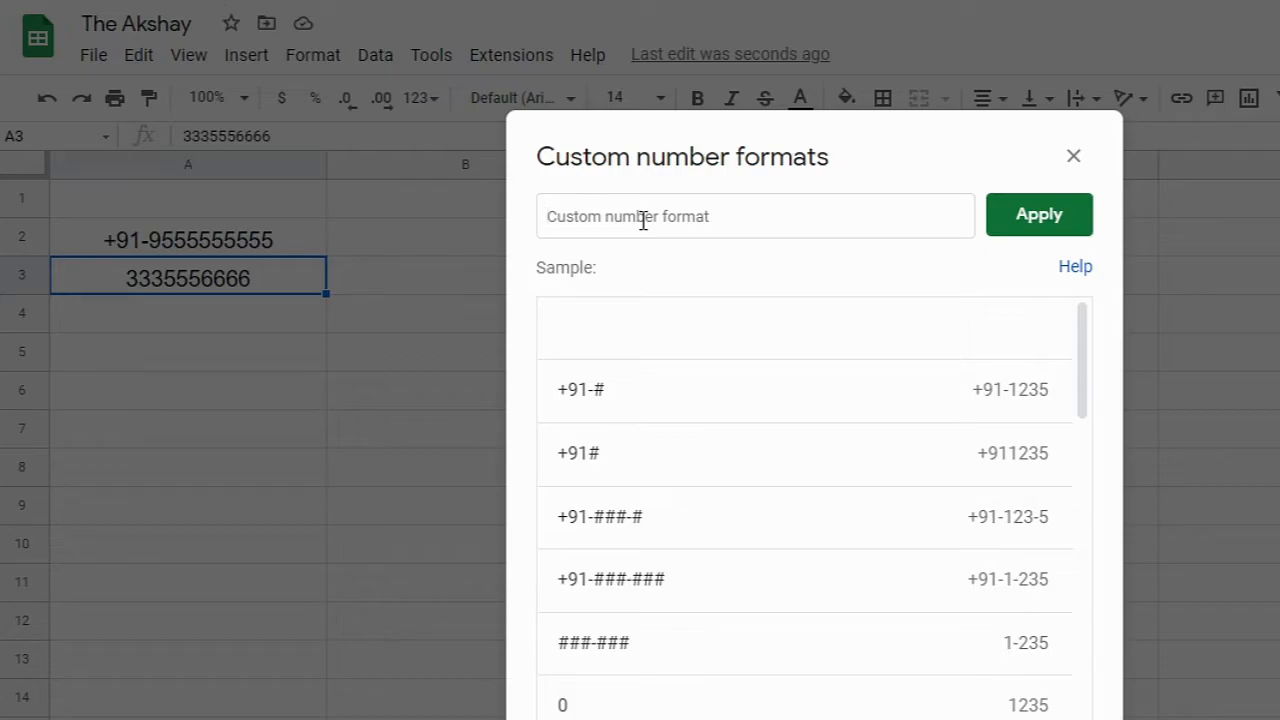
- Enter the pattern (###)###-#### in the custom format box for A3
{"action": "type", "text": "("}
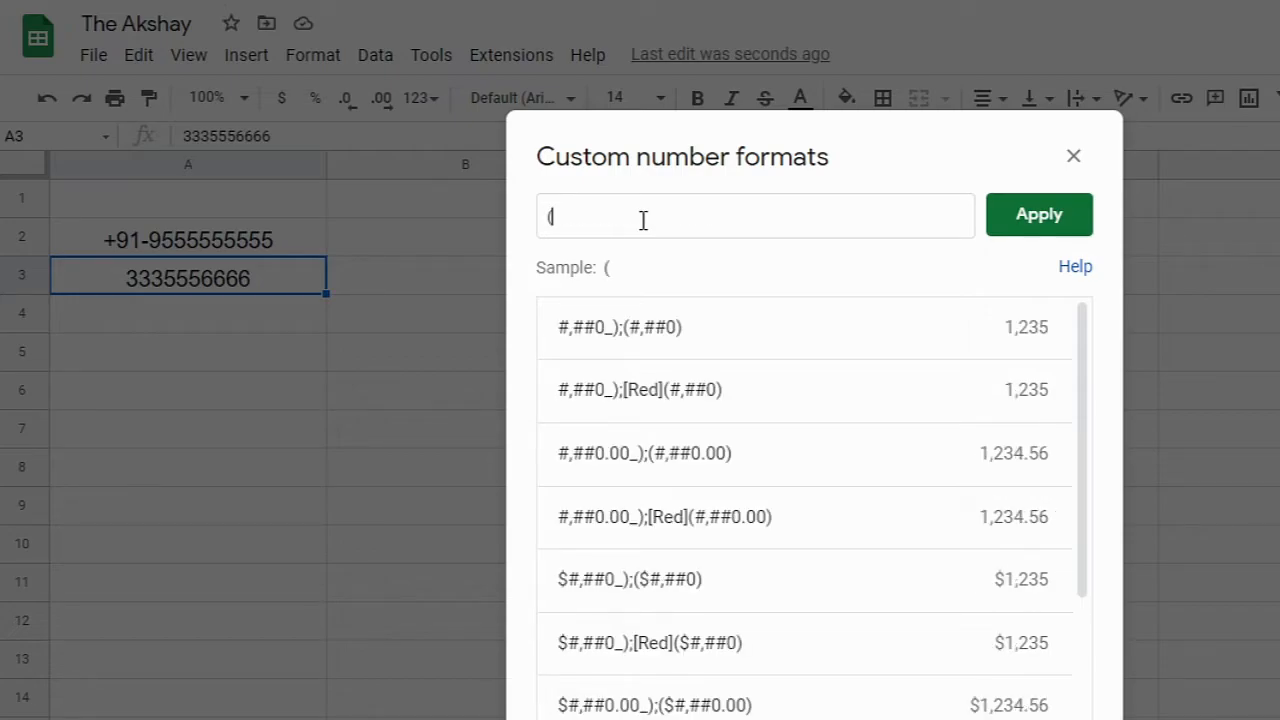
{"action": "type", "text": "###"}
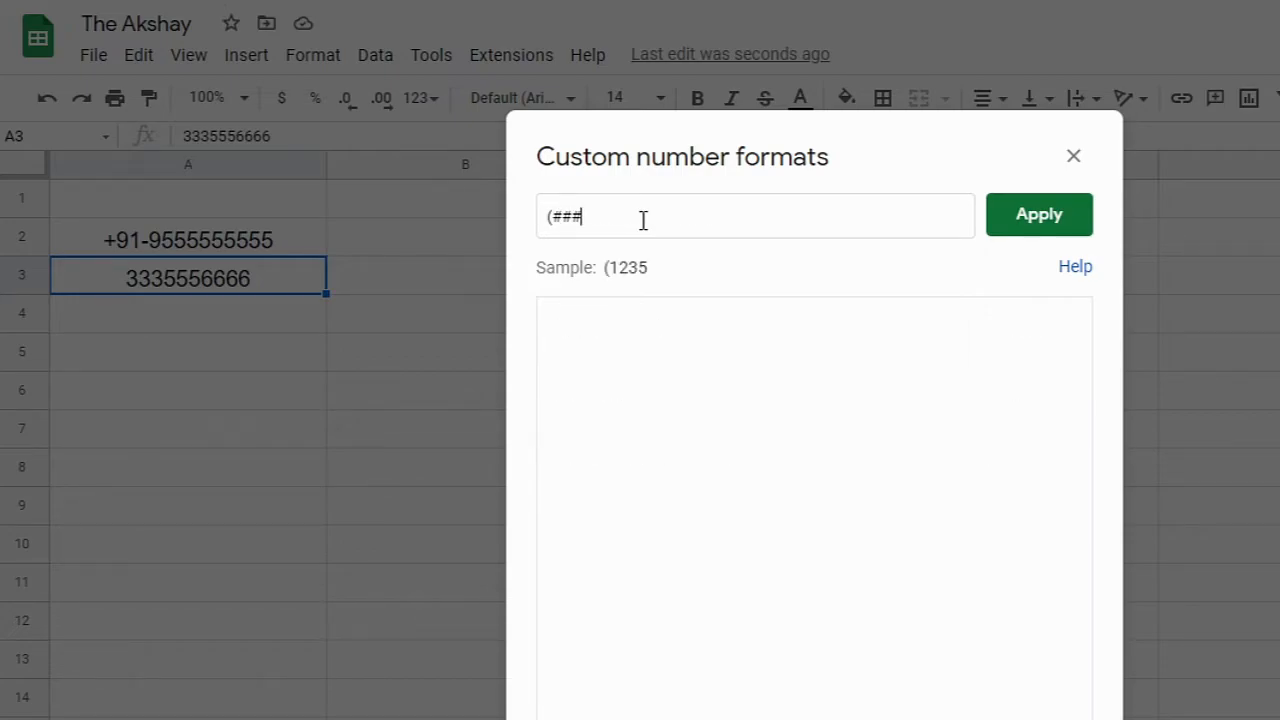
{"action": "type", "text": ")"}
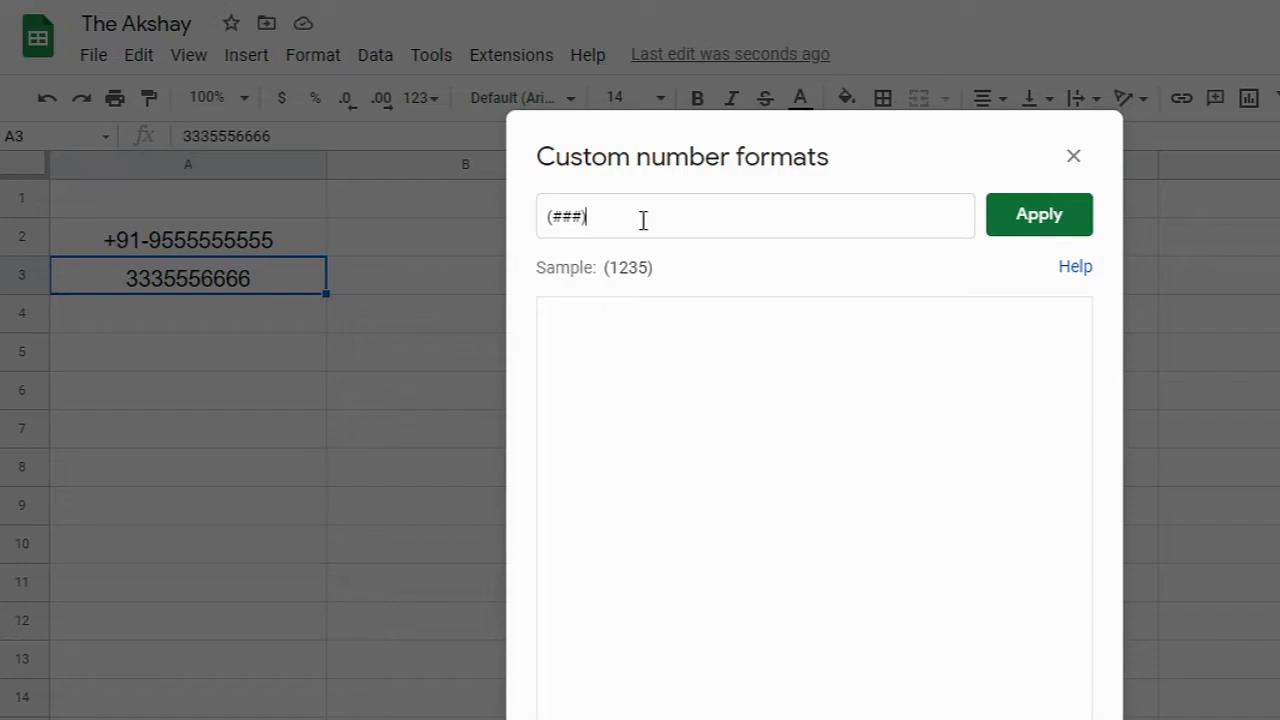
{"action": "type", "text": "###-####"}
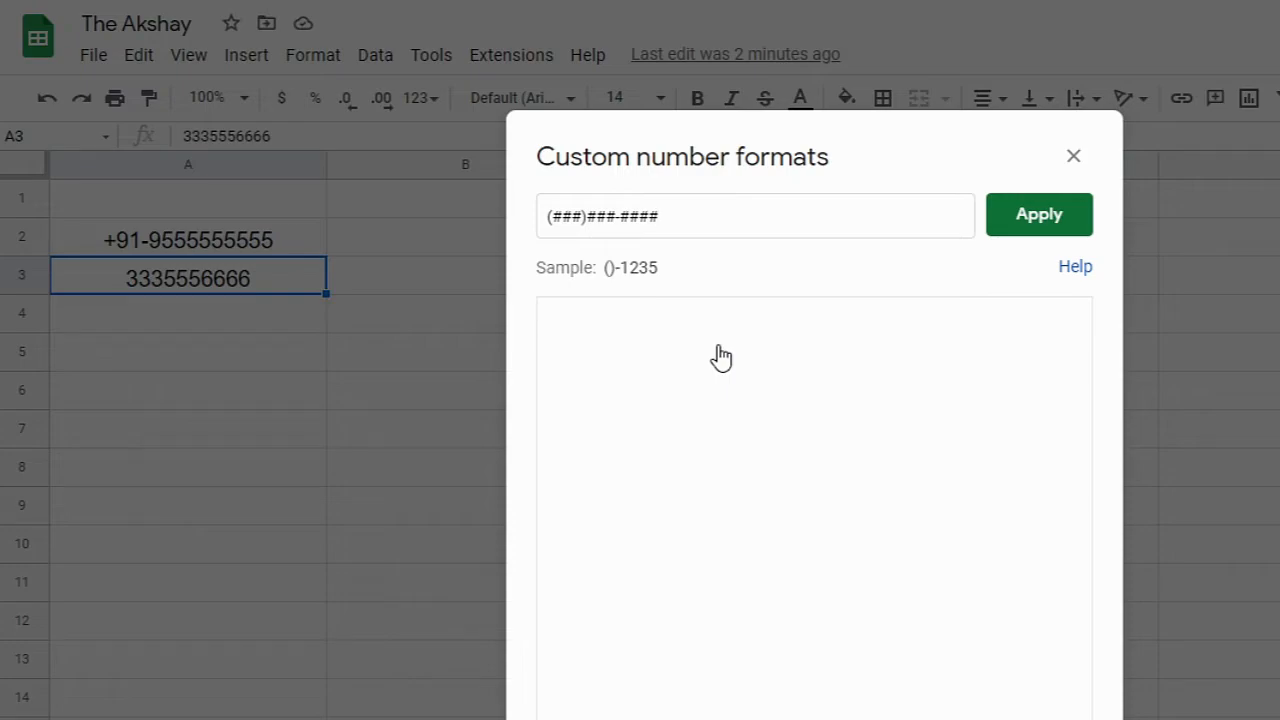
{"action": "left_click", "coordinate": [752, 216]}
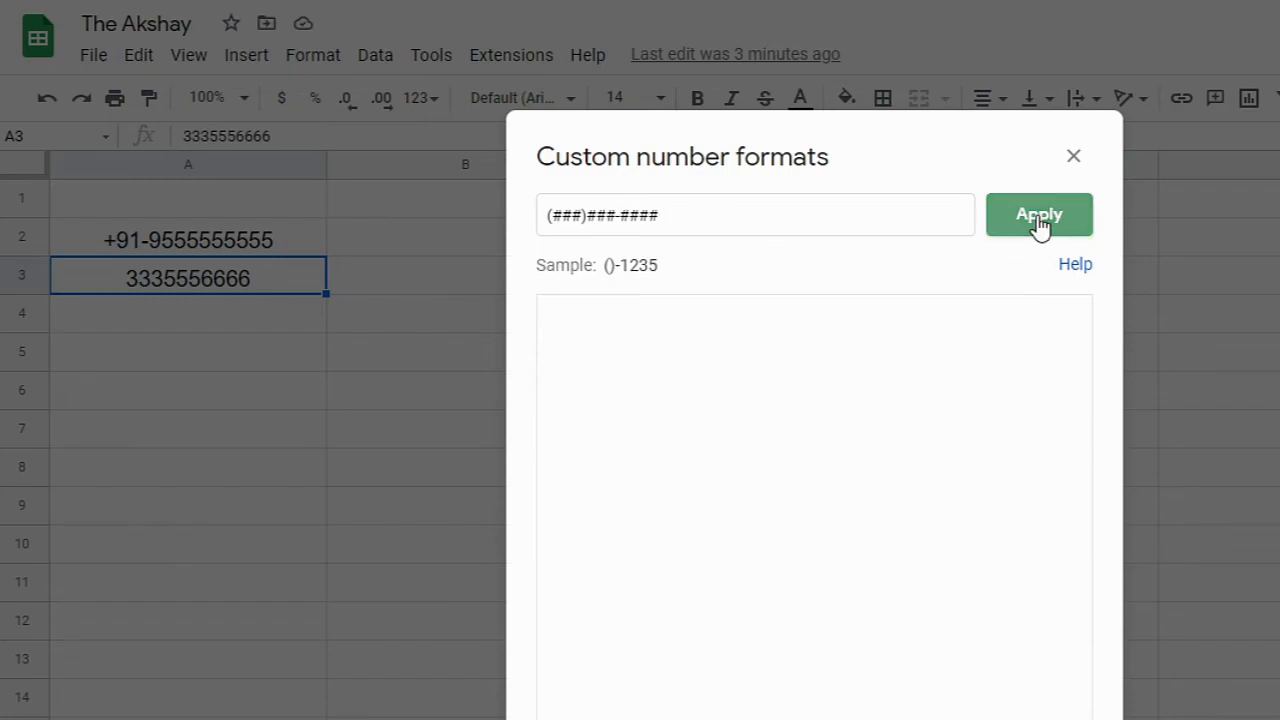
{"action": "left_click", "coordinate": [1038, 214]}
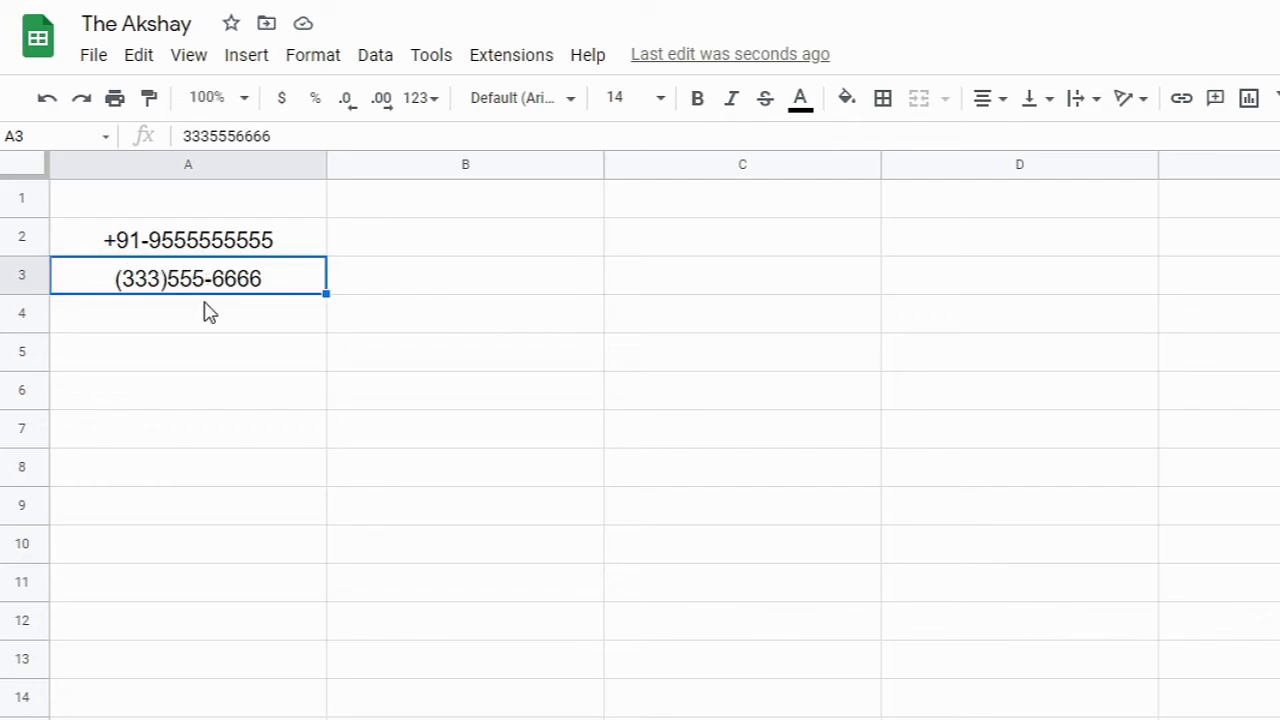
{"action": "mouse_move", "coordinate": [236, 318]}
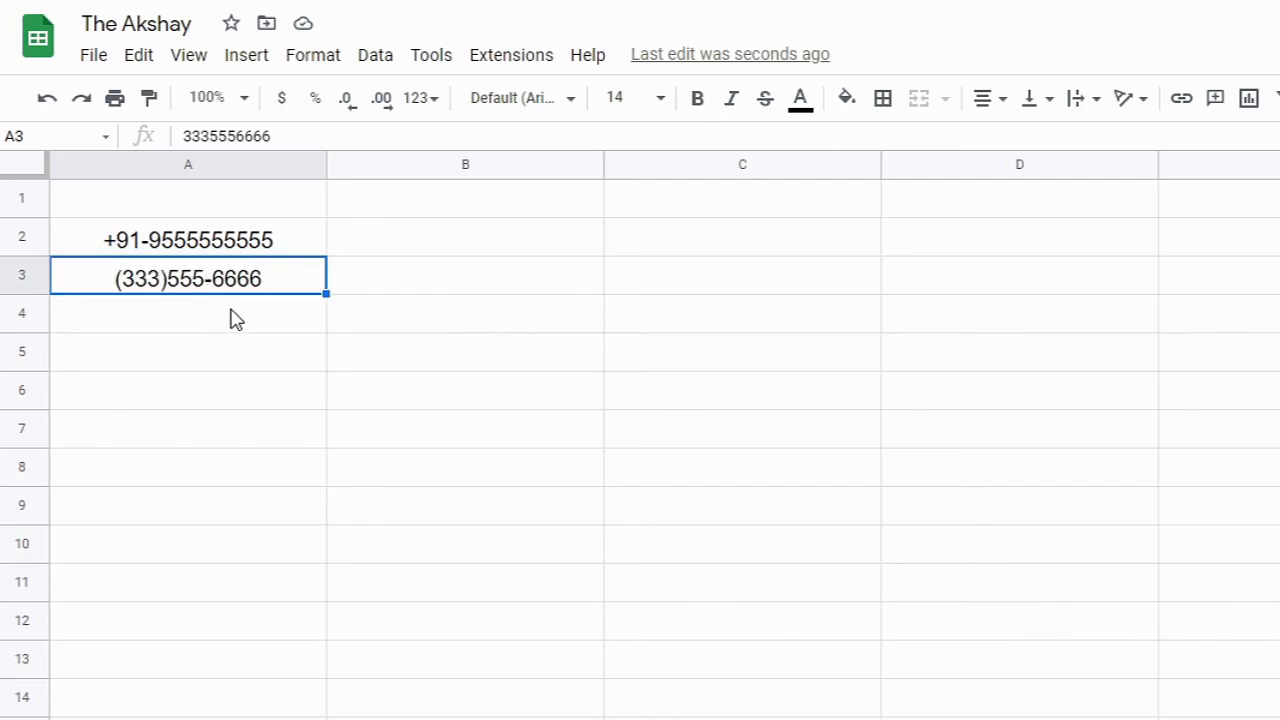
{"action": "left_click", "coordinate": [188, 312]}
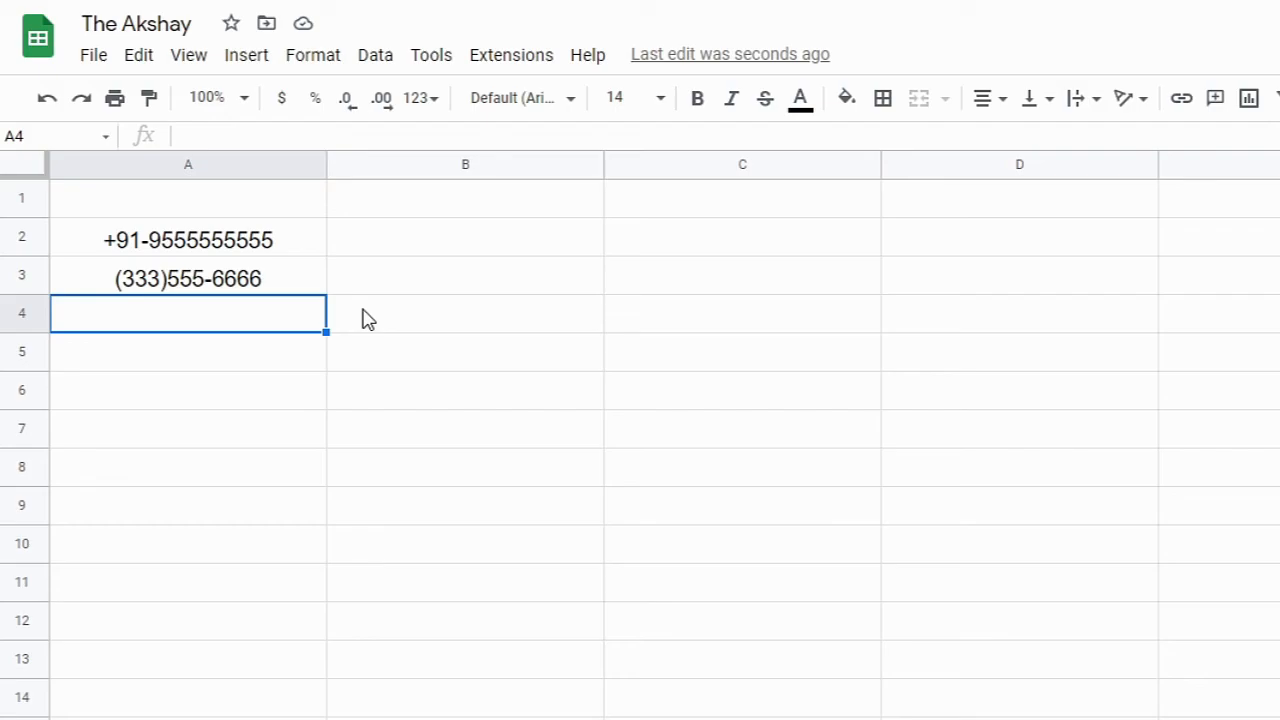